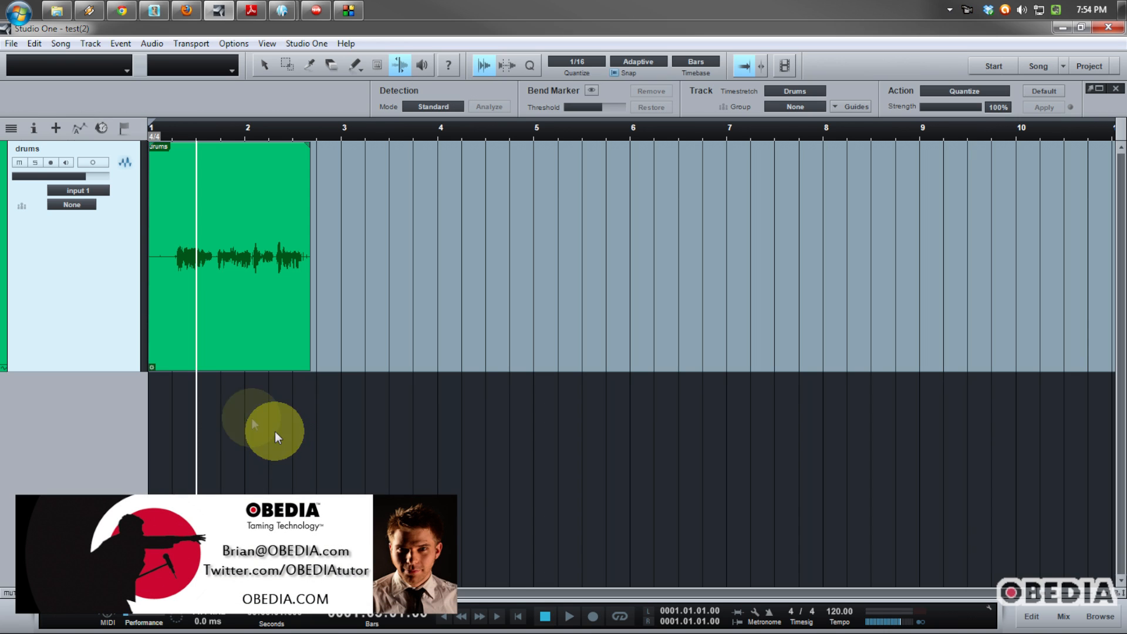
{"action": "mouse_move", "coordinate": [233, 415]}
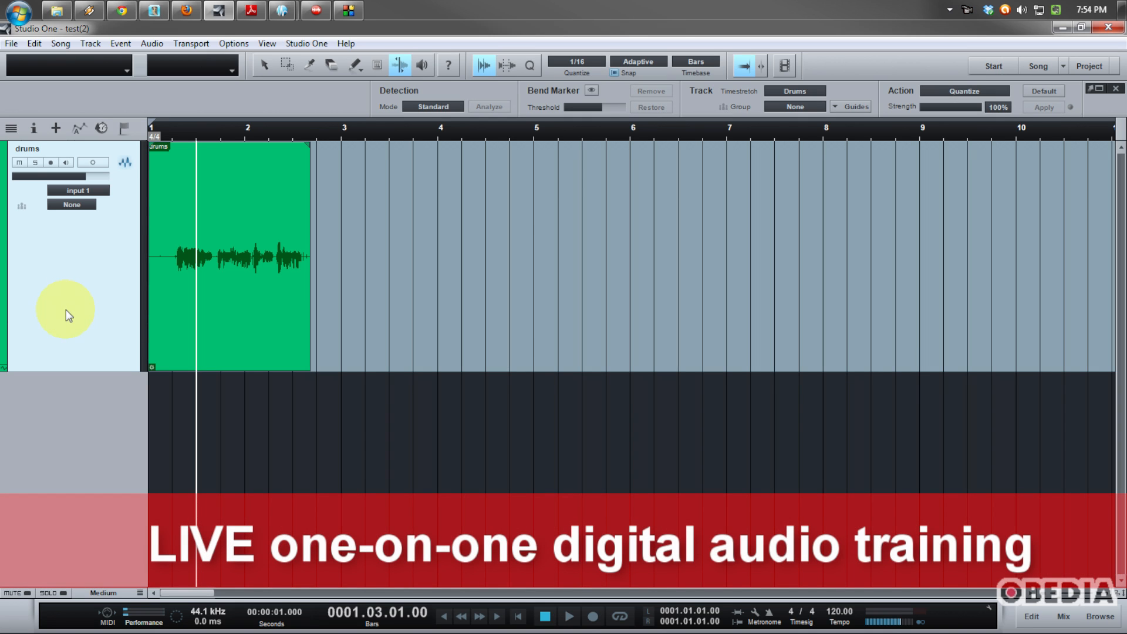
{"action": "mouse_move", "coordinate": [51, 297]}
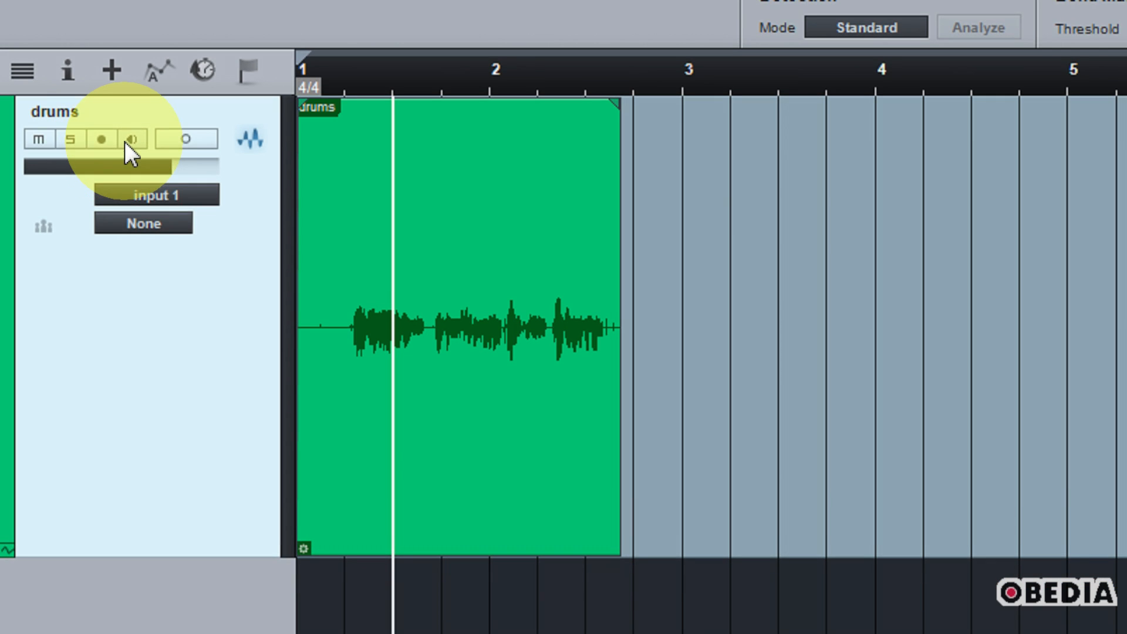
{"action": "mouse_move", "coordinate": [130, 138]}
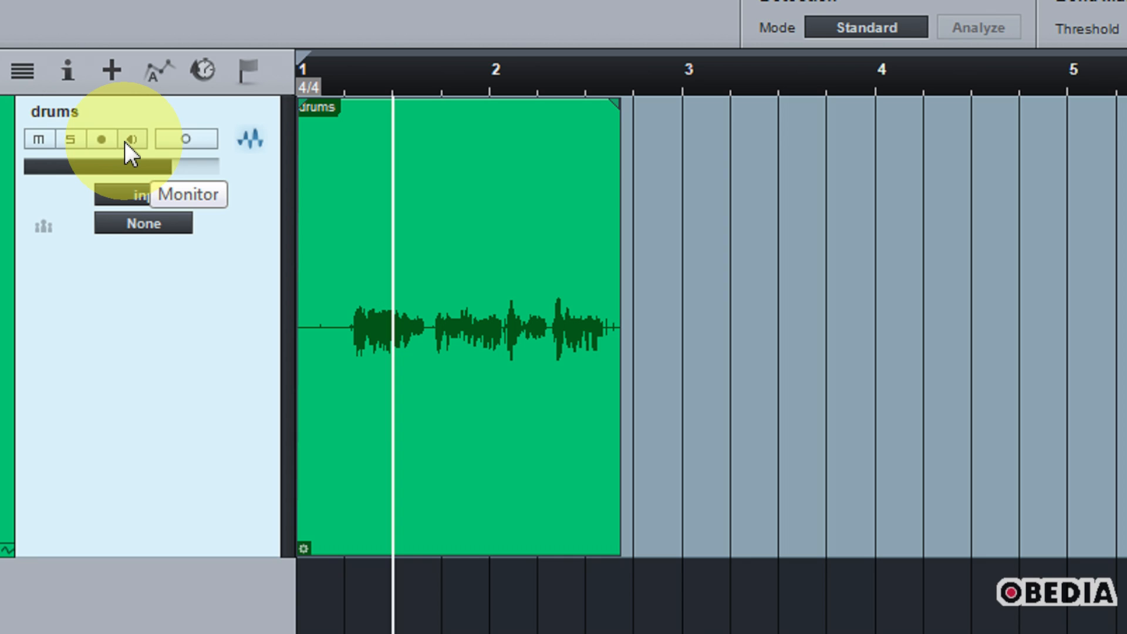
{"action": "mouse_move", "coordinate": [101, 139]}
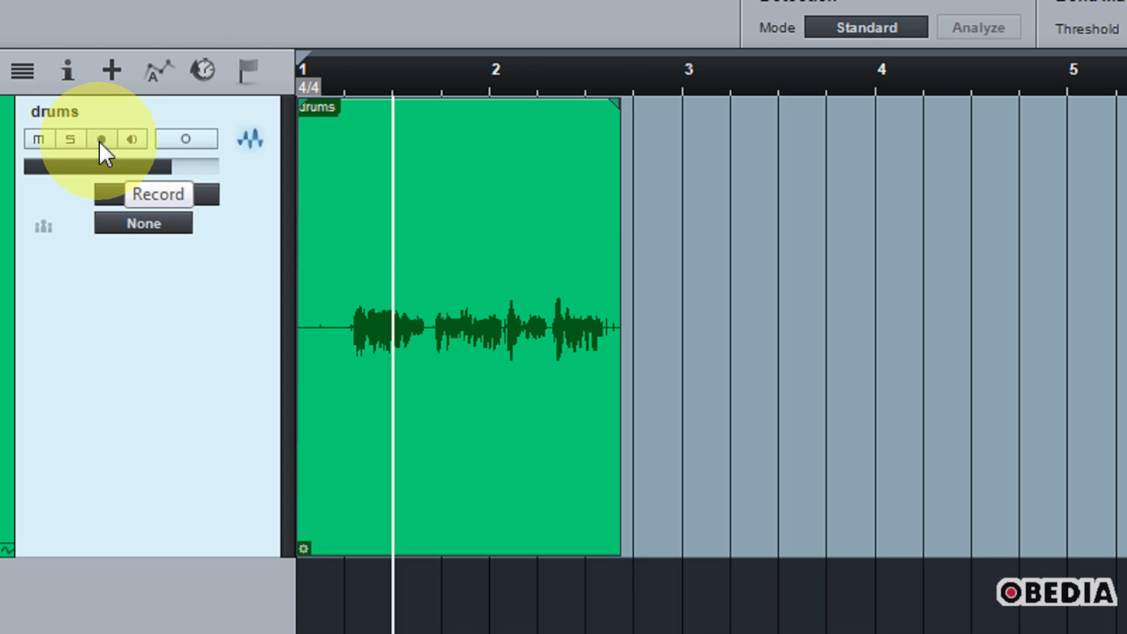
- Arm and disarm record on the drums track to observe monitoring switching on
{"action": "left_click", "coordinate": [101, 138]}
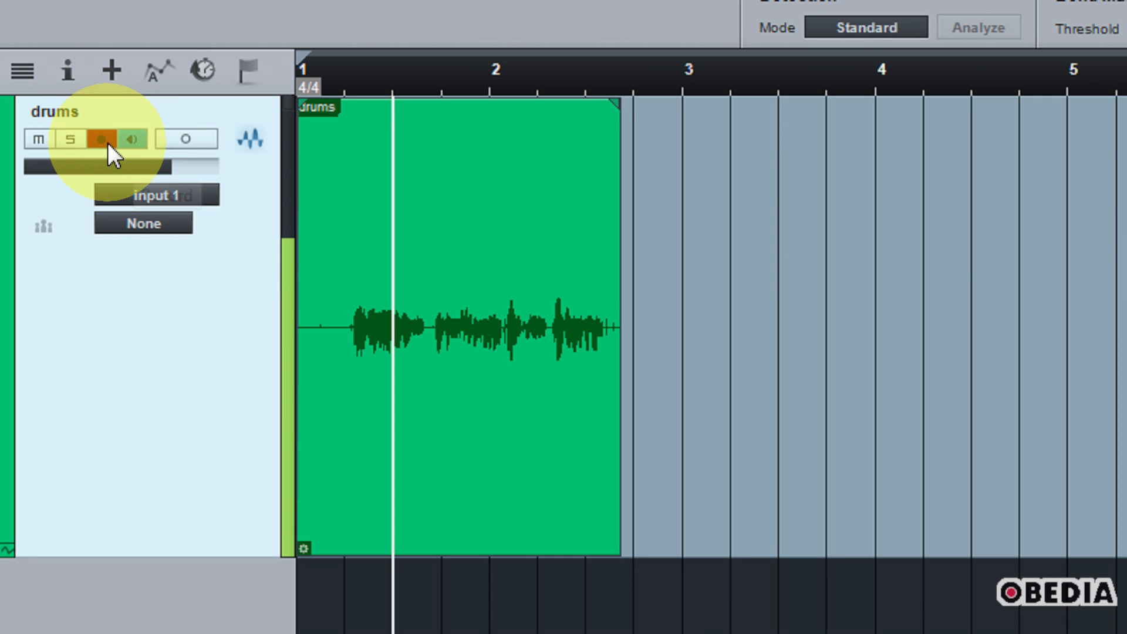
{"action": "left_click", "coordinate": [101, 138]}
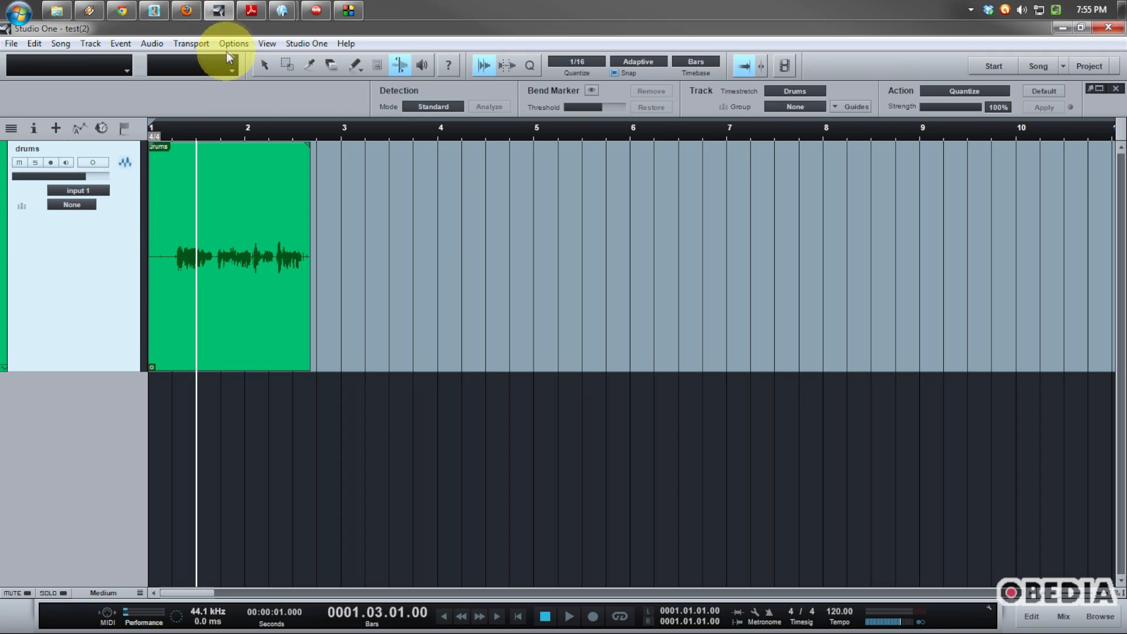
- Bring up the Studio One application menu from the menu bar
{"action": "left_click", "coordinate": [234, 44]}
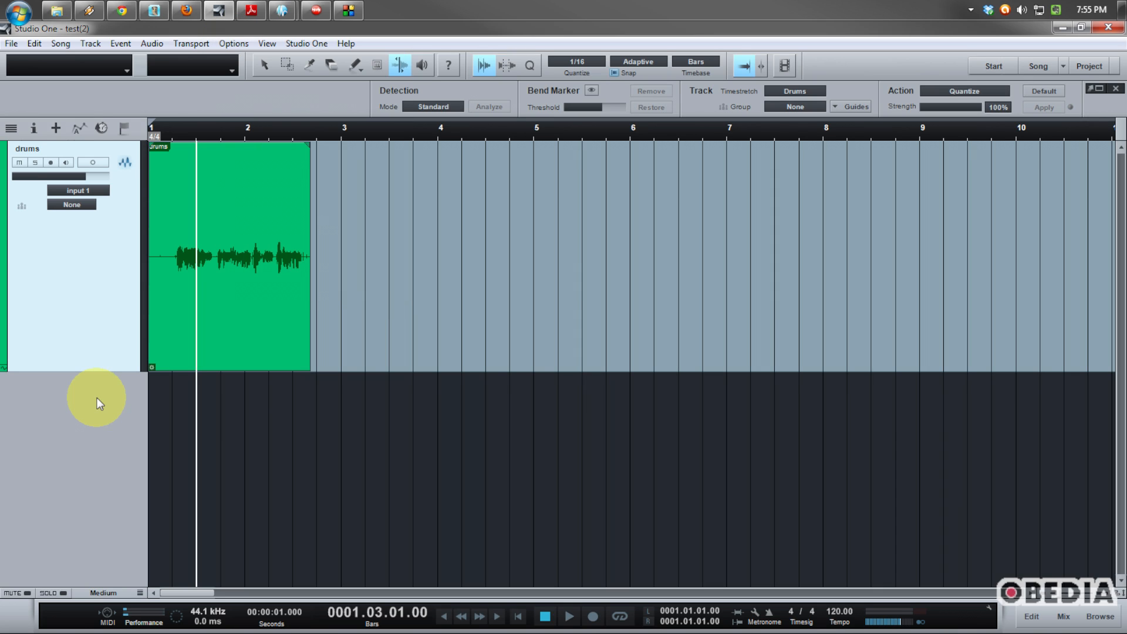
{"action": "mouse_move", "coordinate": [101, 257]}
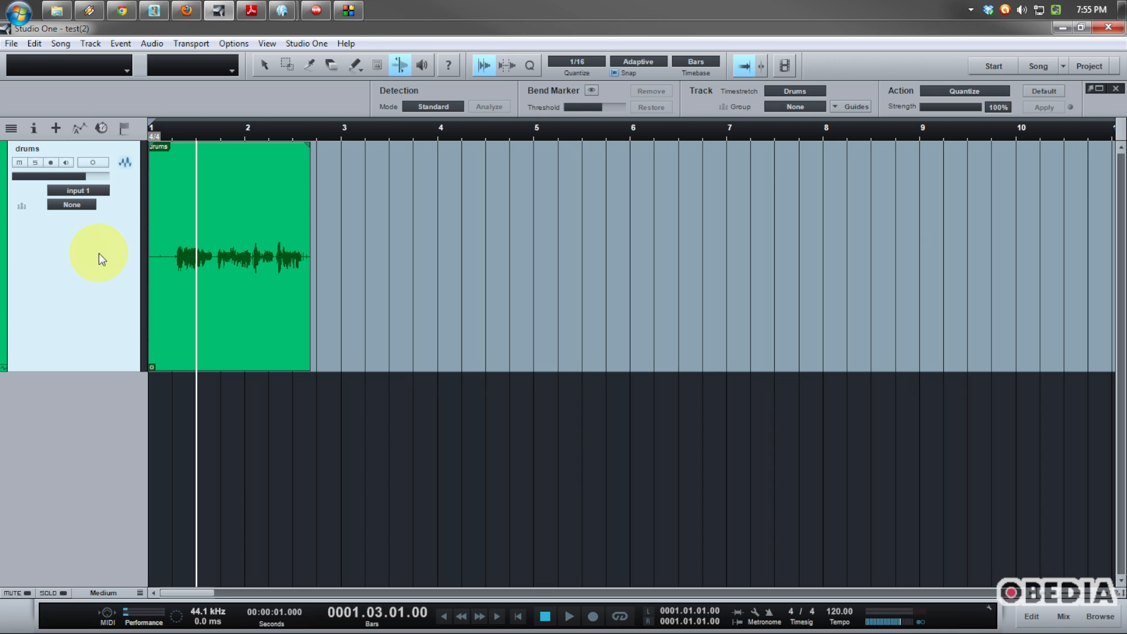
{"action": "mouse_move", "coordinate": [295, 61]}
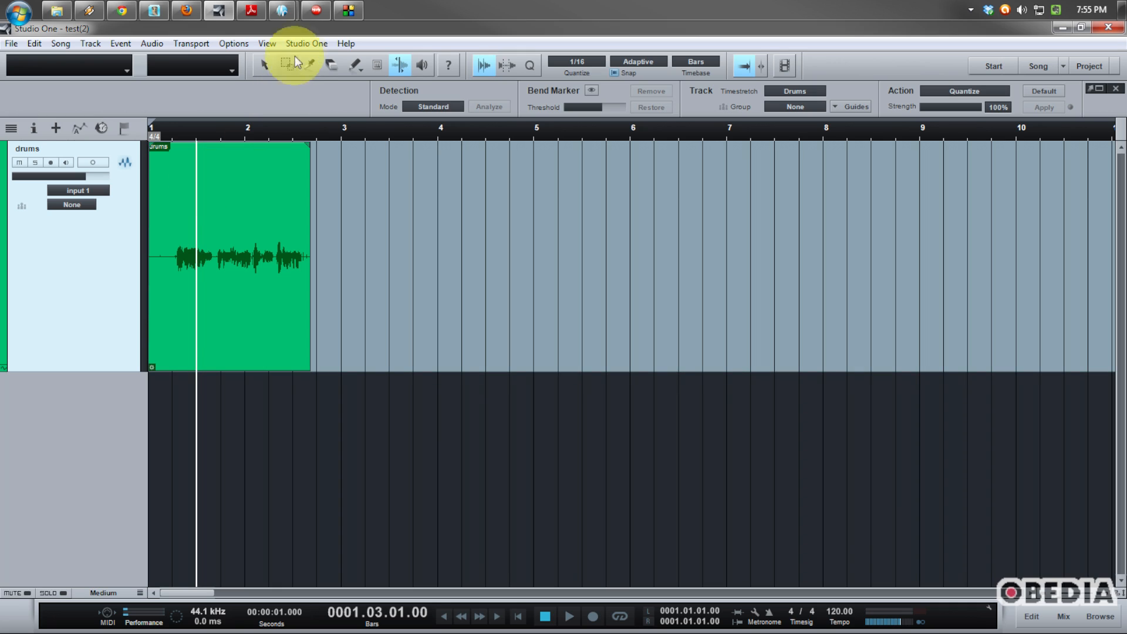
{"action": "left_click", "coordinate": [305, 43]}
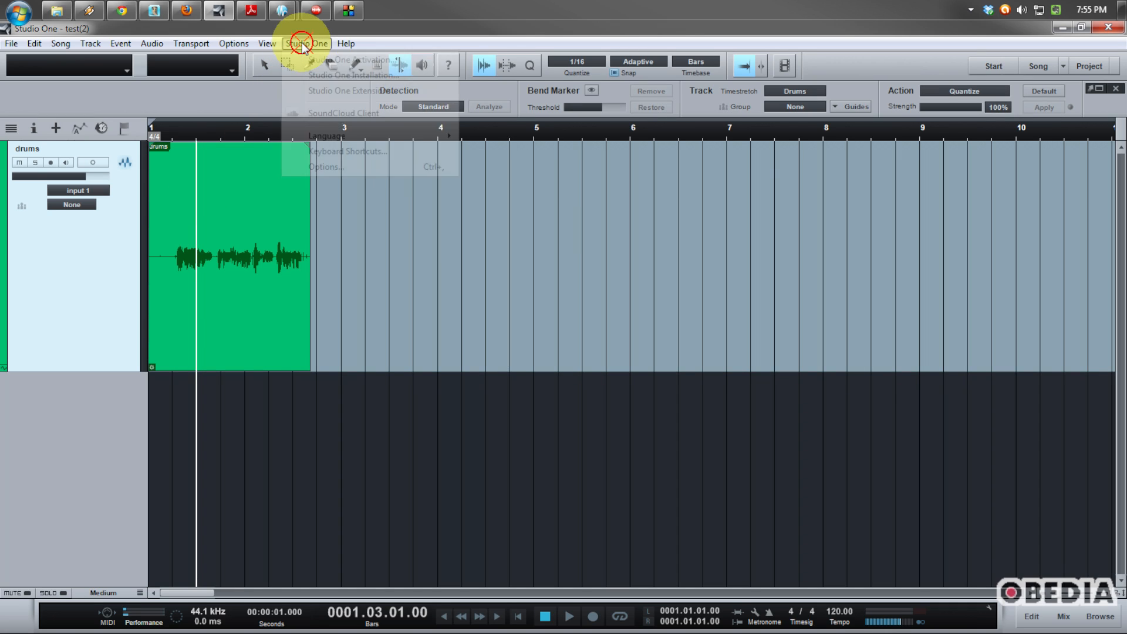
{"action": "left_click", "coordinate": [306, 43]}
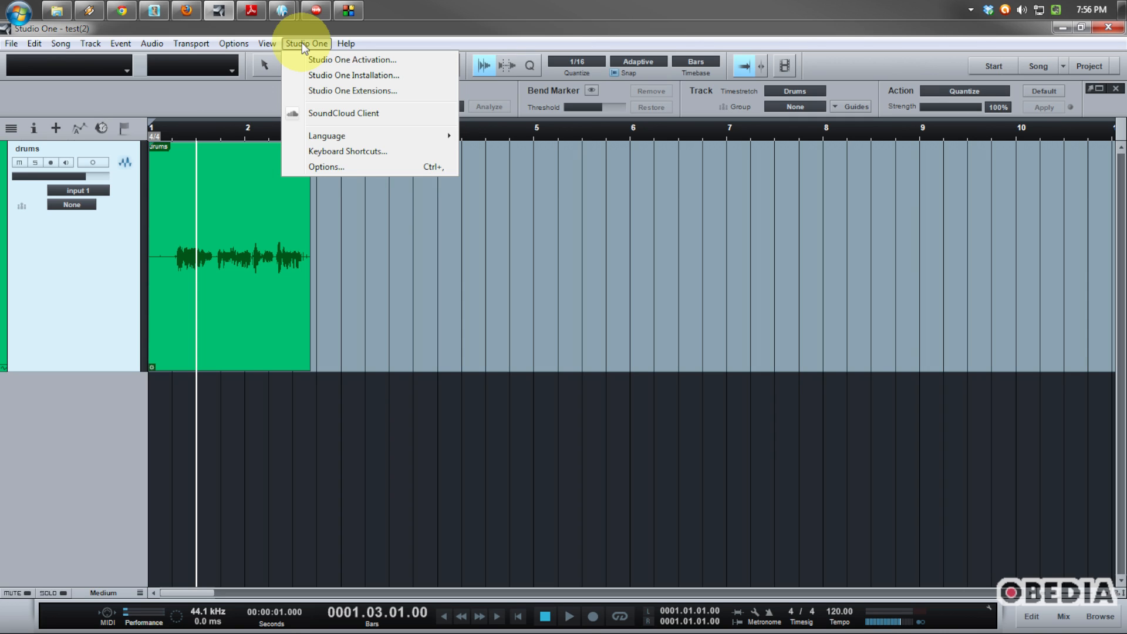
{"action": "mouse_move", "coordinate": [325, 166]}
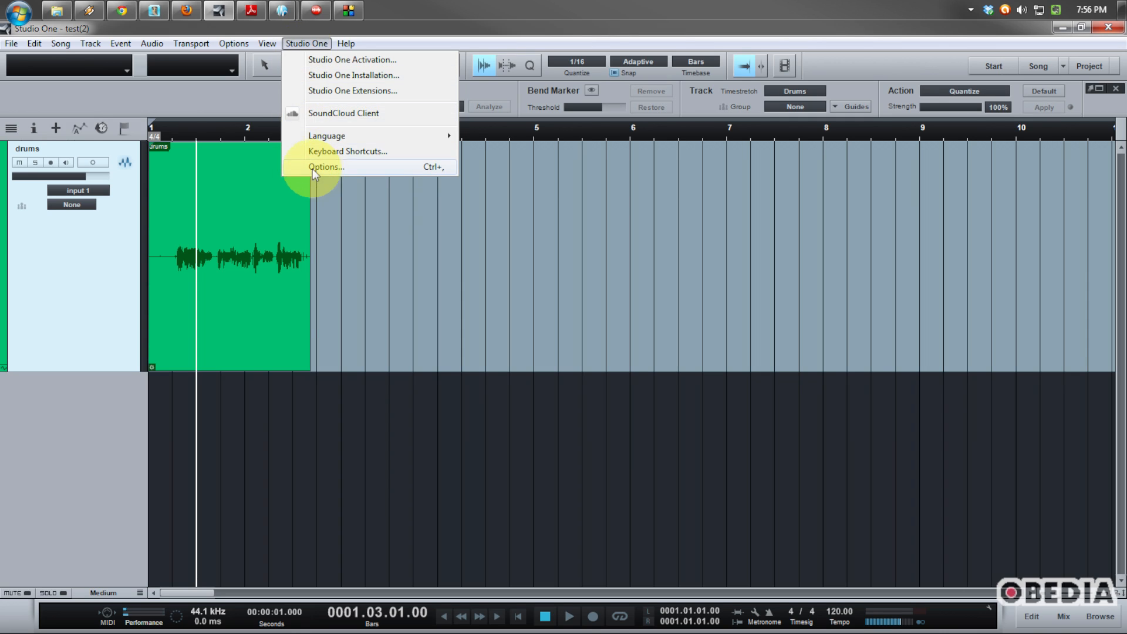
- In Options > Advanced > Devices, uncheck 'Audio Track Monitoring follows Record'
{"action": "left_click", "coordinate": [326, 165]}
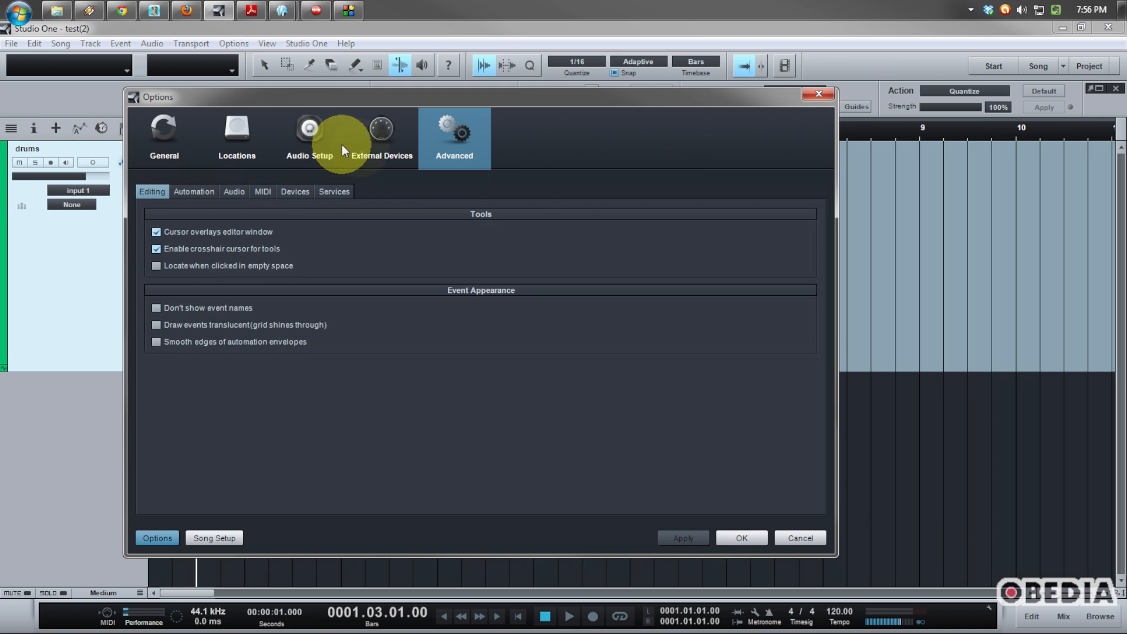
{"action": "mouse_move", "coordinate": [454, 152]}
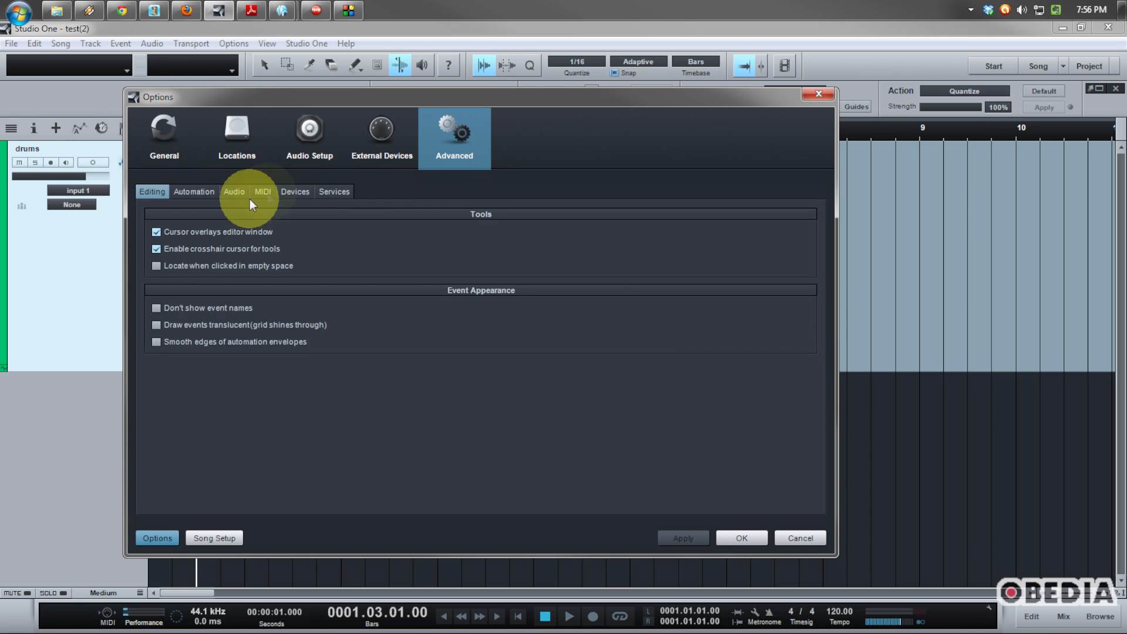
{"action": "left_click", "coordinate": [293, 191]}
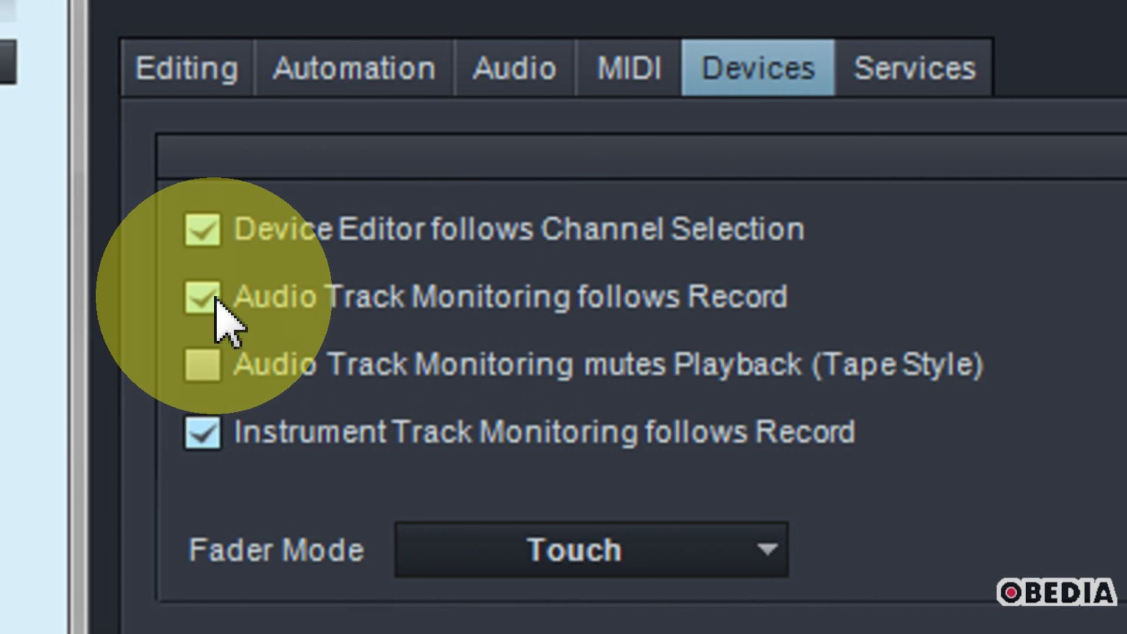
{"action": "left_click", "coordinate": [202, 297]}
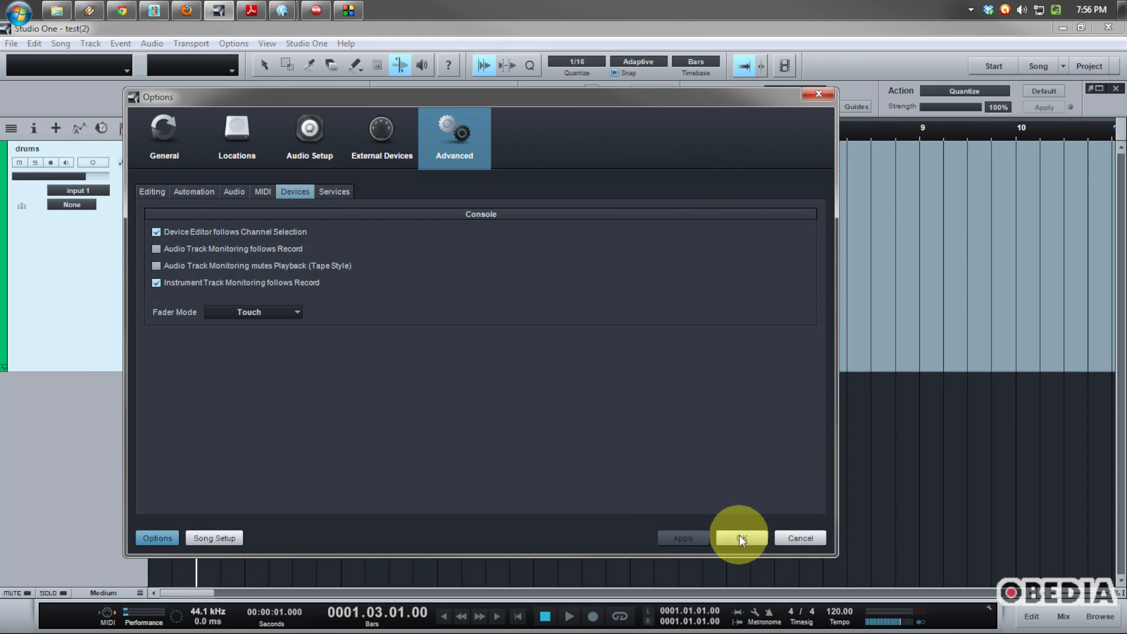
- Confirm with OK and arm the drums track; Monitor now stays off
{"action": "left_click", "coordinate": [738, 538]}
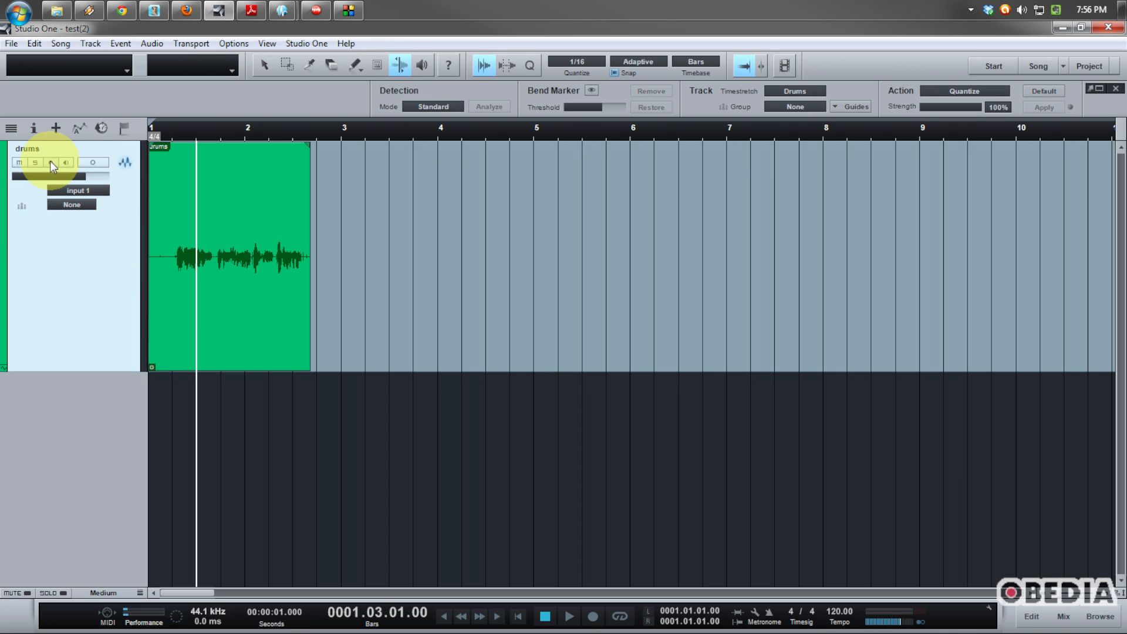
{"action": "left_click", "coordinate": [49, 162]}
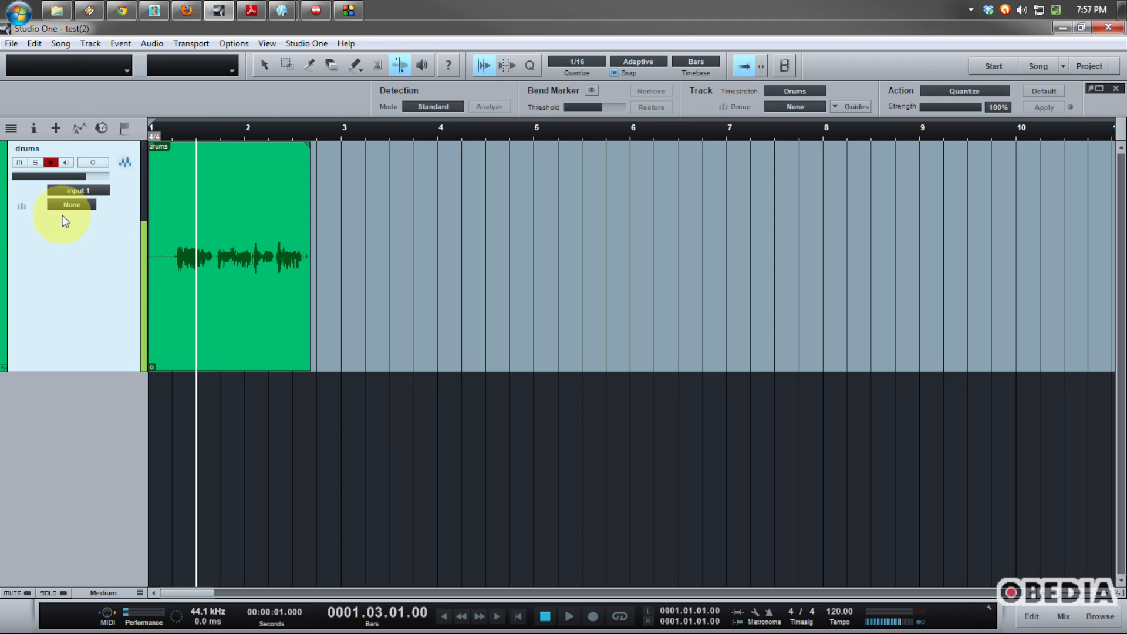
{"action": "mouse_move", "coordinate": [101, 294]}
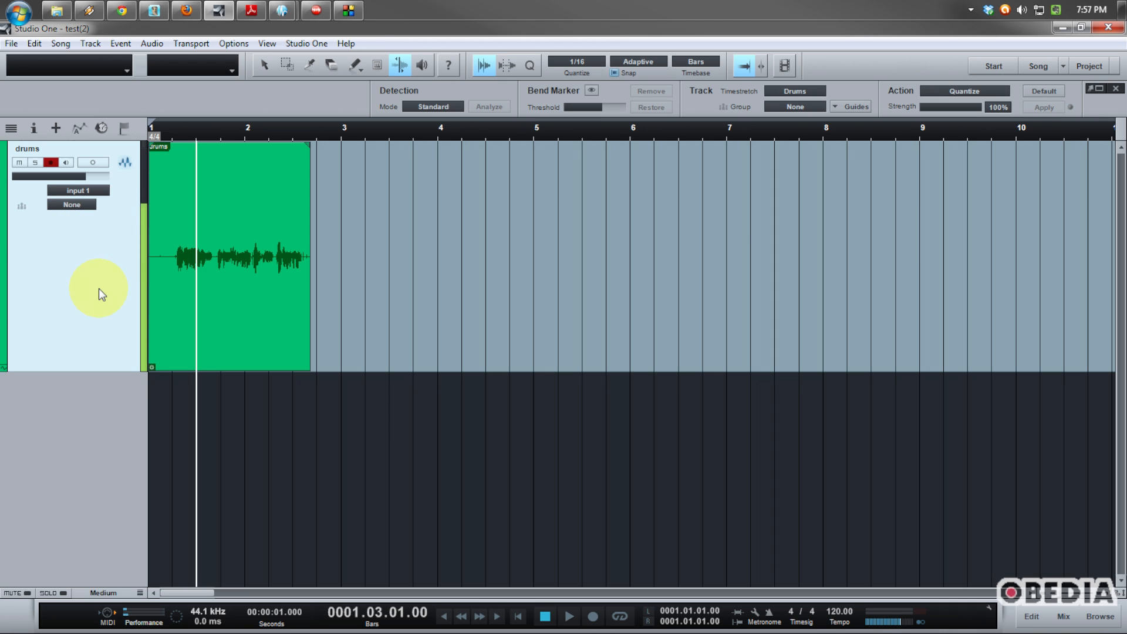
{"action": "mouse_move", "coordinate": [178, 302]}
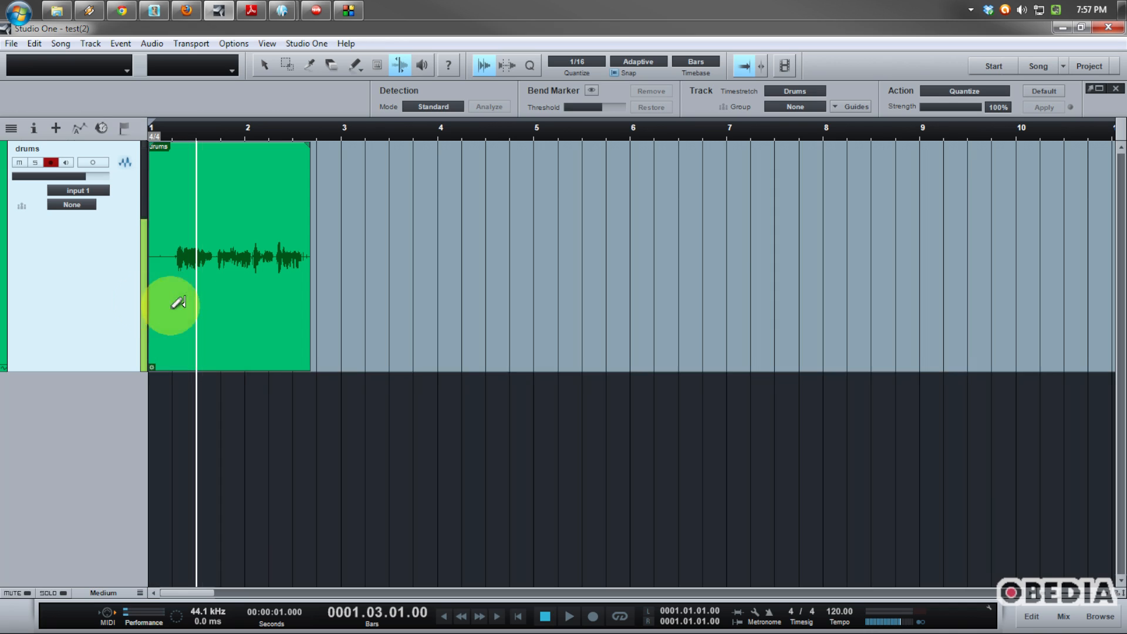
{"action": "mouse_move", "coordinate": [420, 313]}
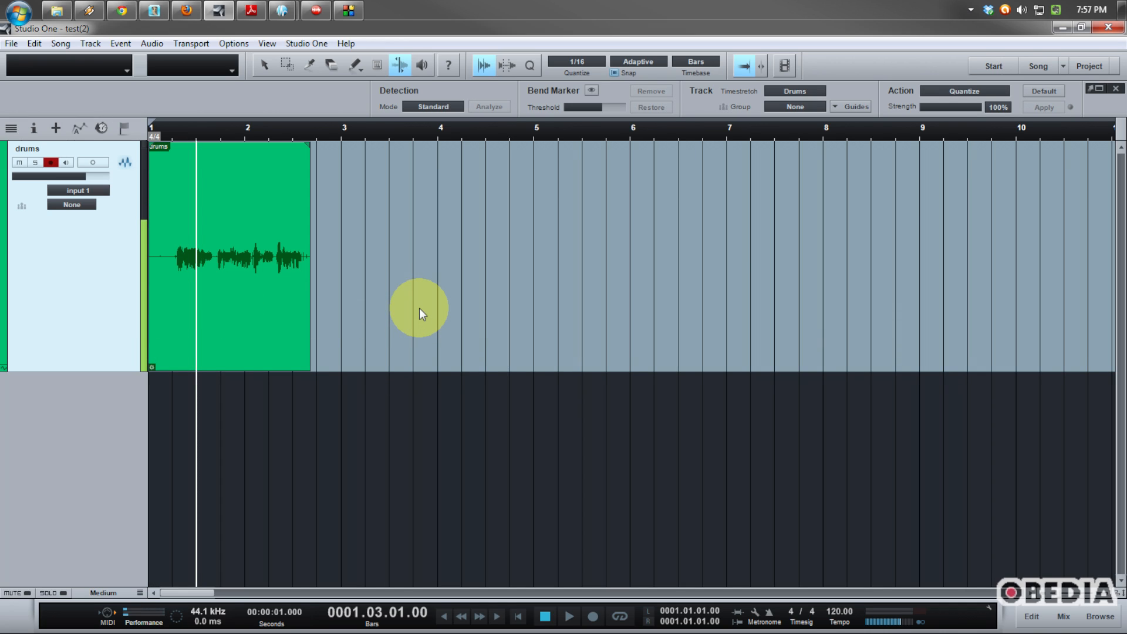
{"action": "mouse_move", "coordinate": [427, 299]}
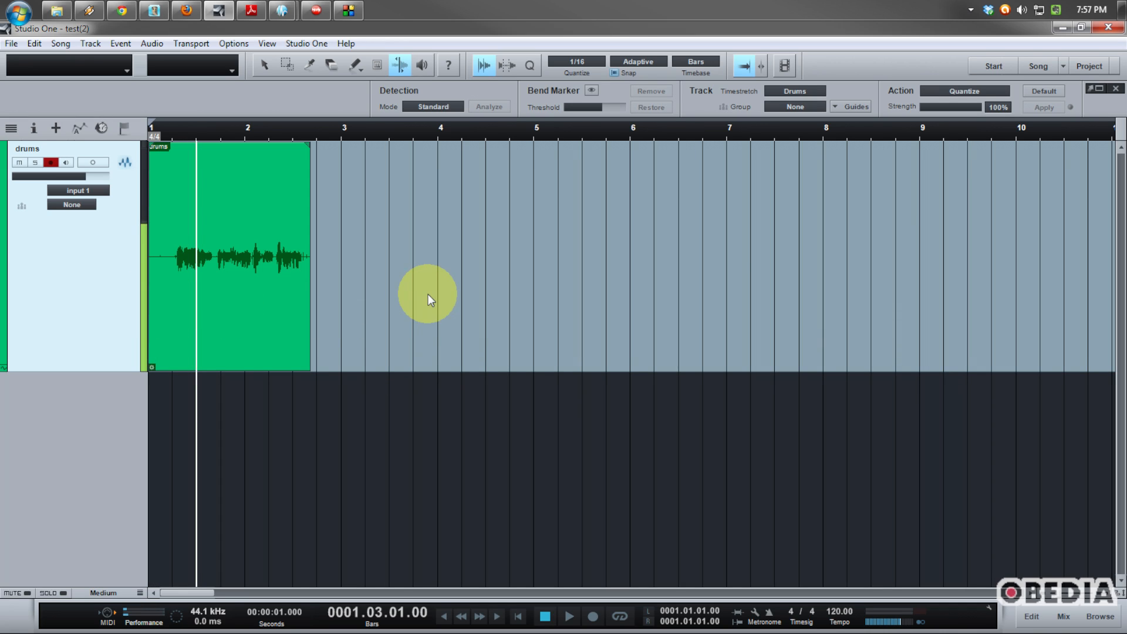